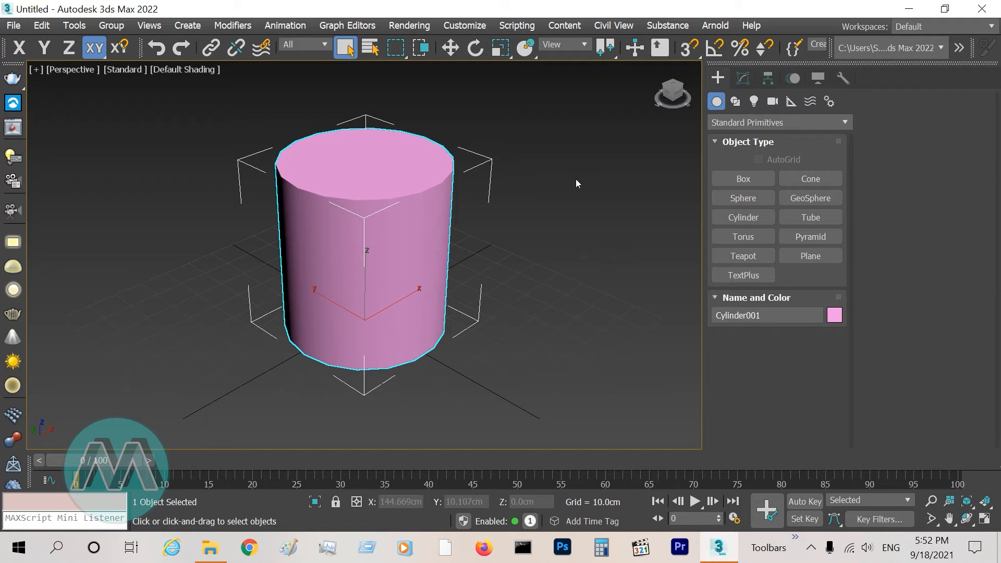
Step: Try the J key on the cylinder and inspect the viewport's per-view preferences
key(j)
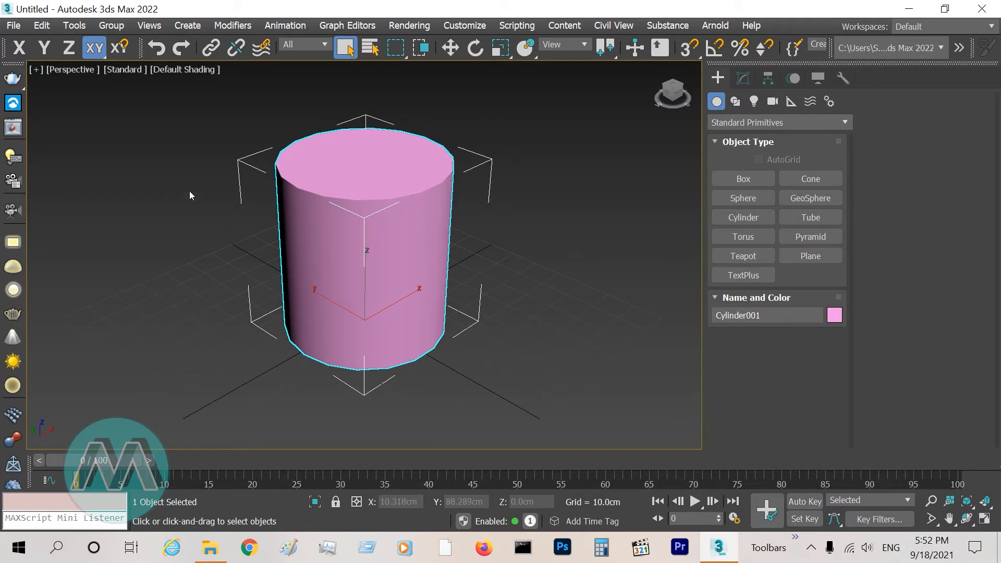
click(183, 69)
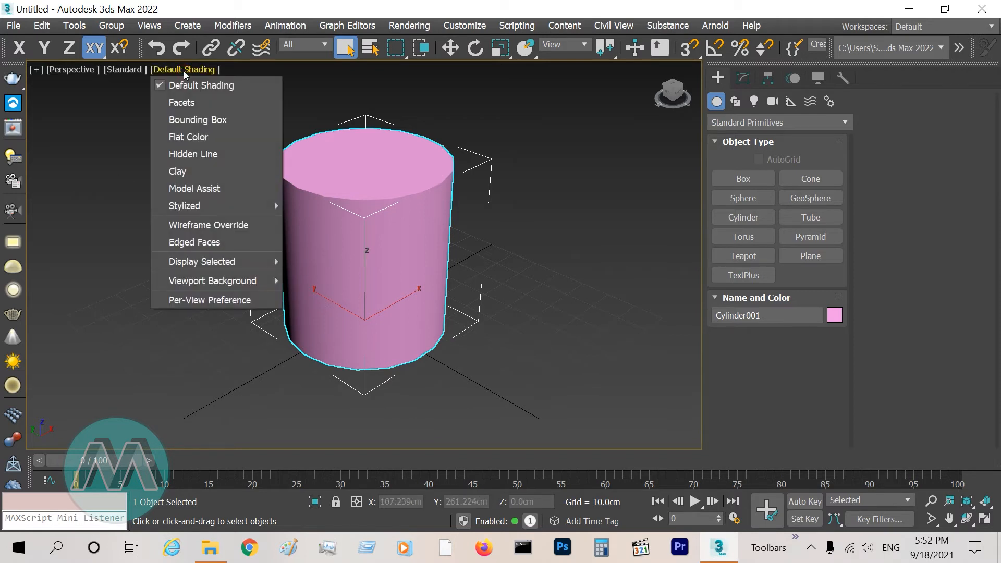
mouse_move(210, 303)
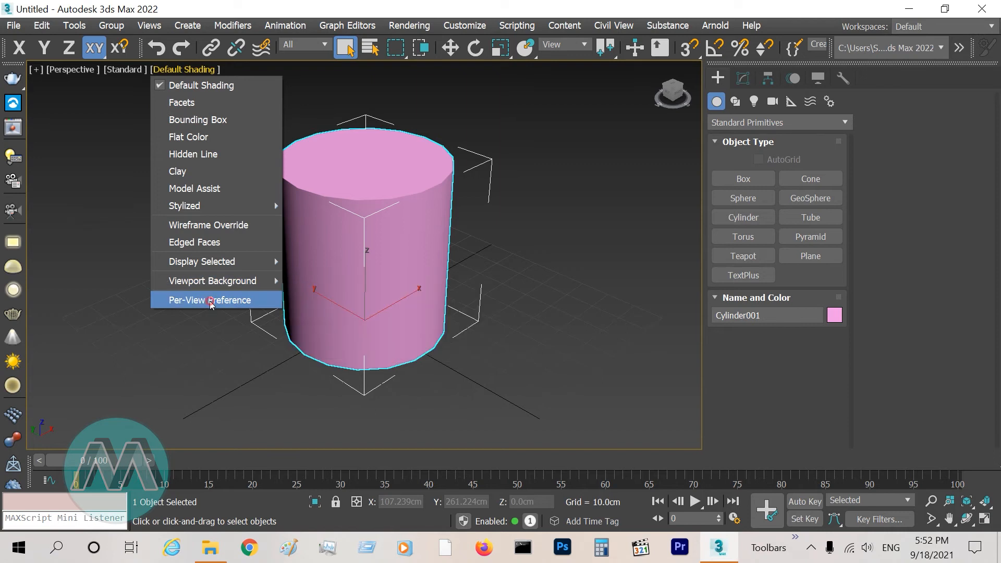
click(209, 301)
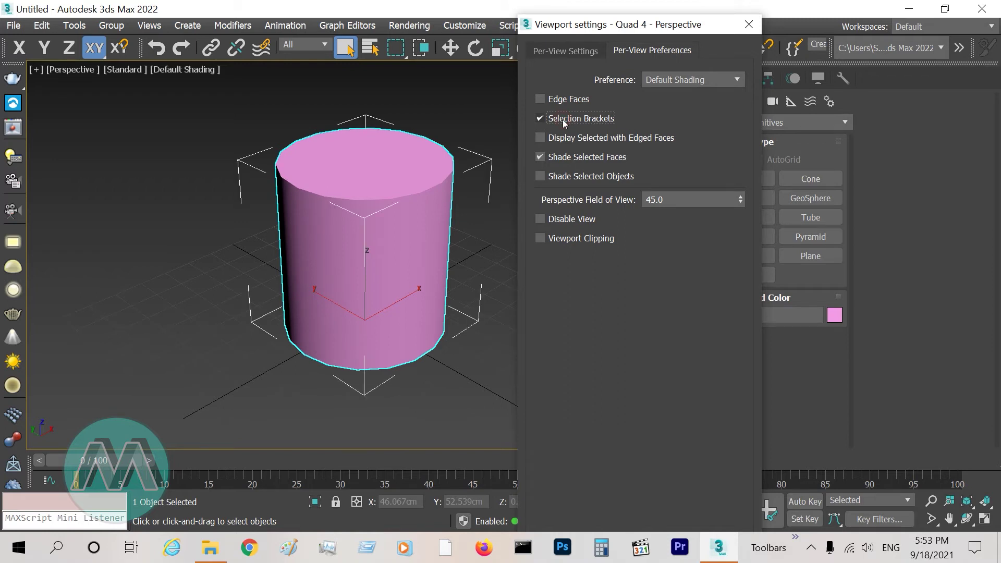
click(749, 25)
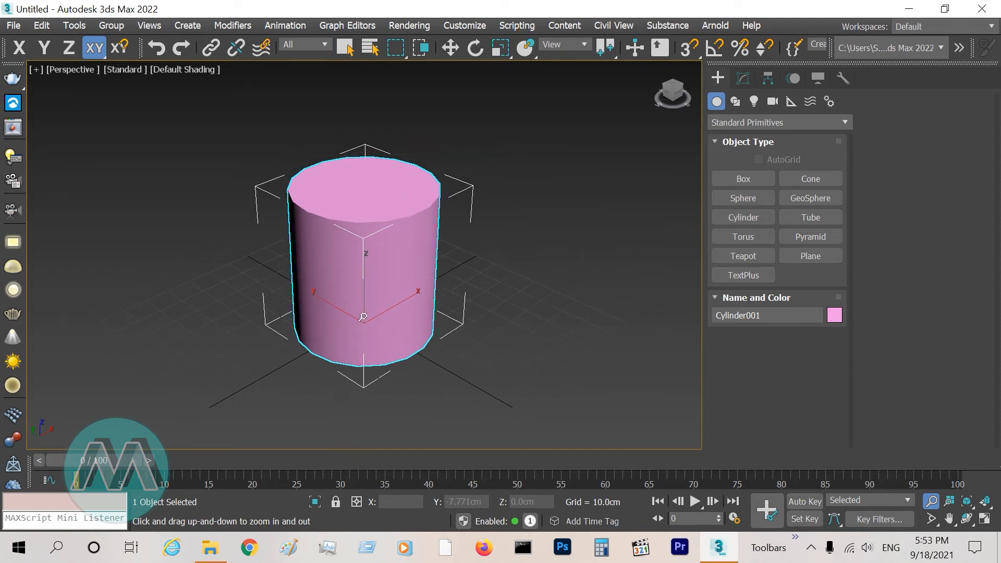
click(346, 48)
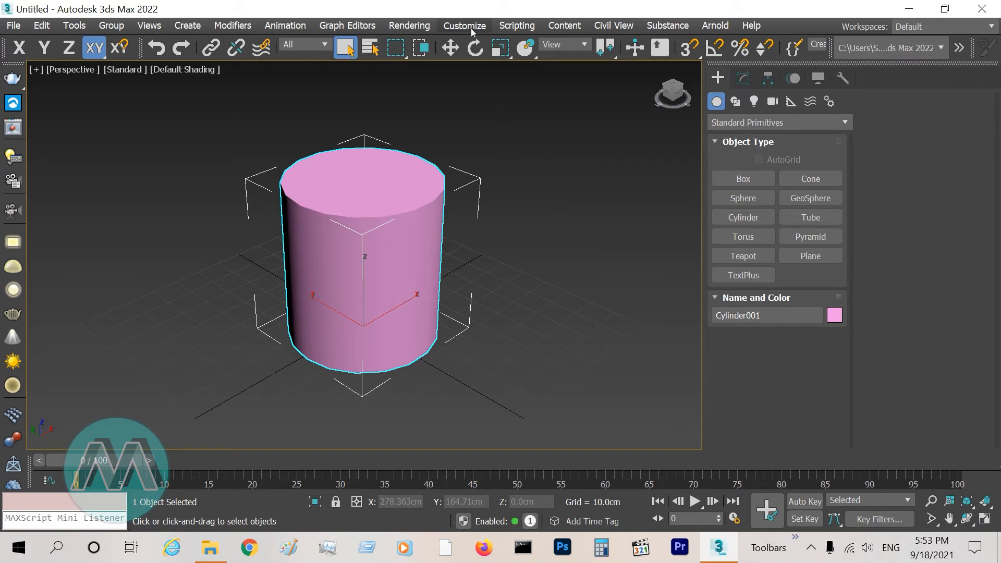
Step: Bring up the Hotkey Editor from the Customize menu
click(465, 25)
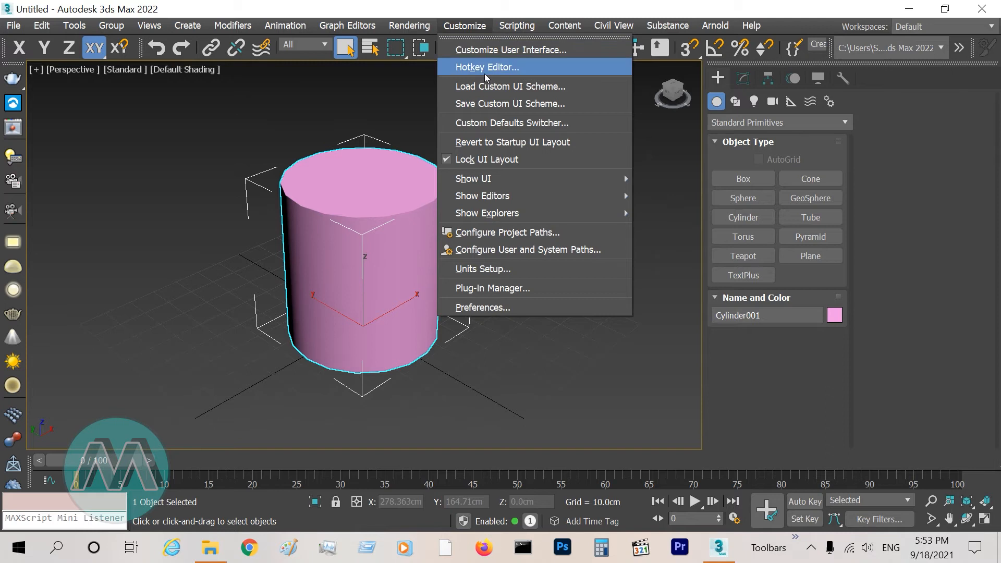
click(487, 67)
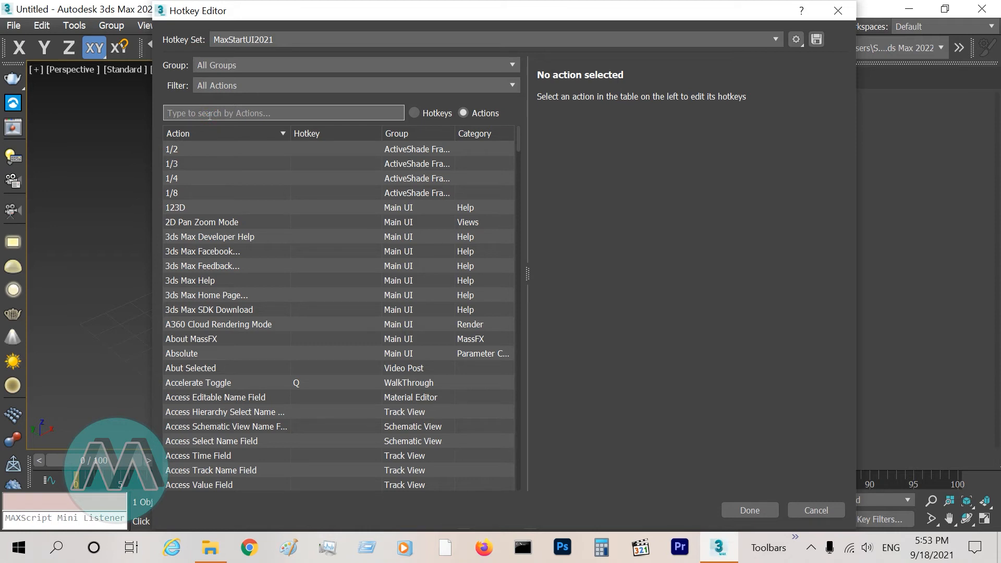
Step: Search 'se' and choose the Viewport Selection Bracket Toggle action with J as pending shortcut
text(selection bracket)
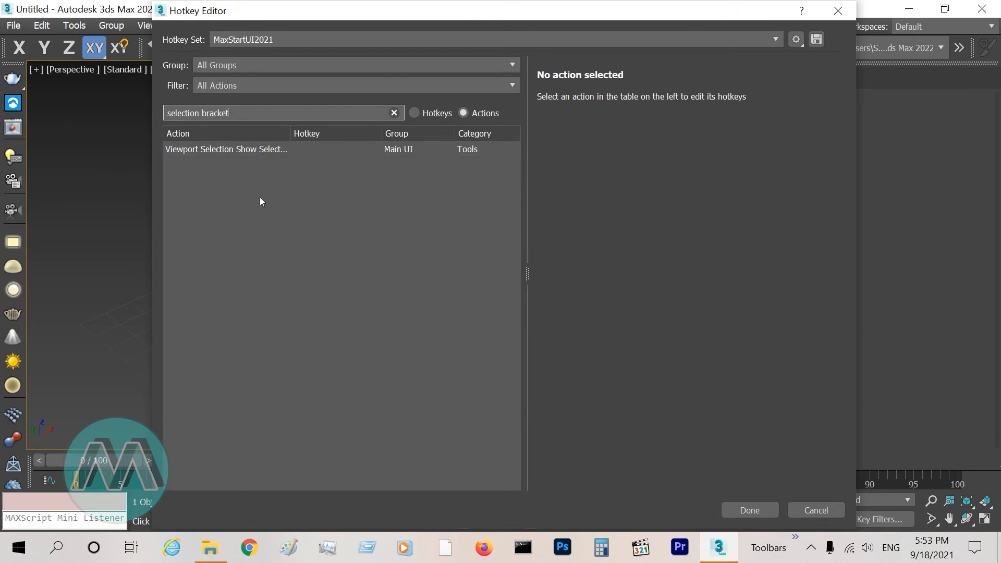
mouse_move(263, 163)
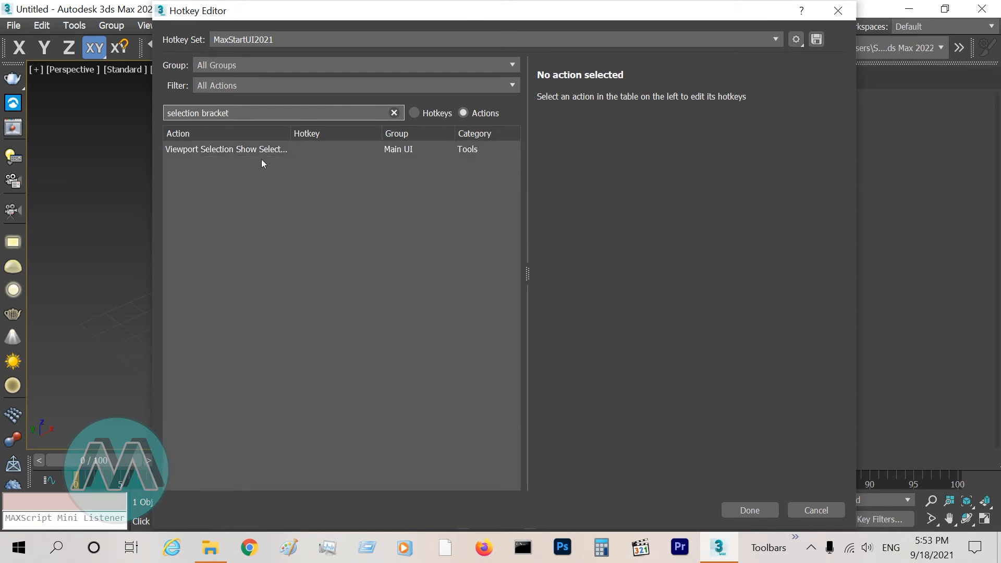
mouse_move(261, 199)
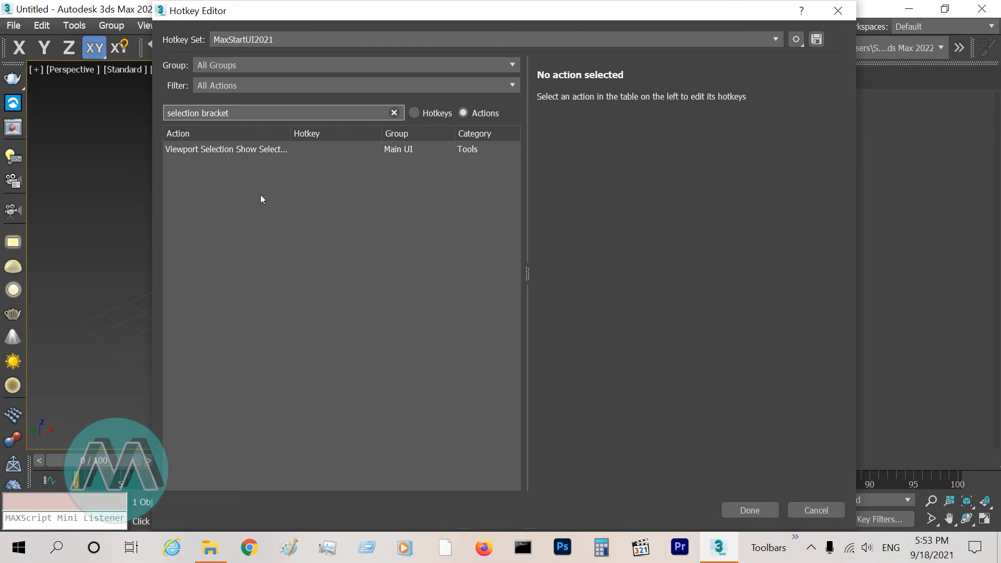
click(225, 149)
text(J)
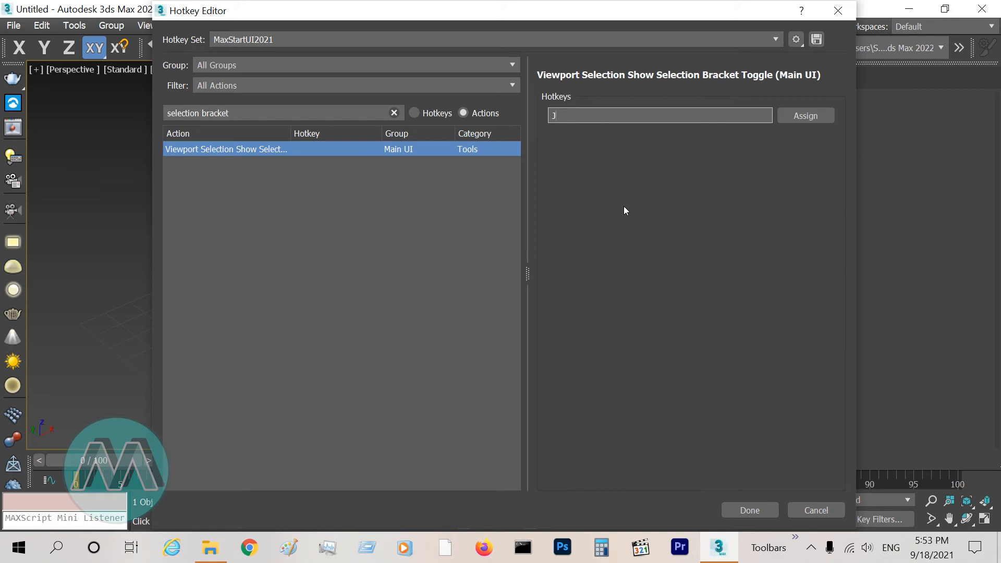
mouse_move(643, 188)
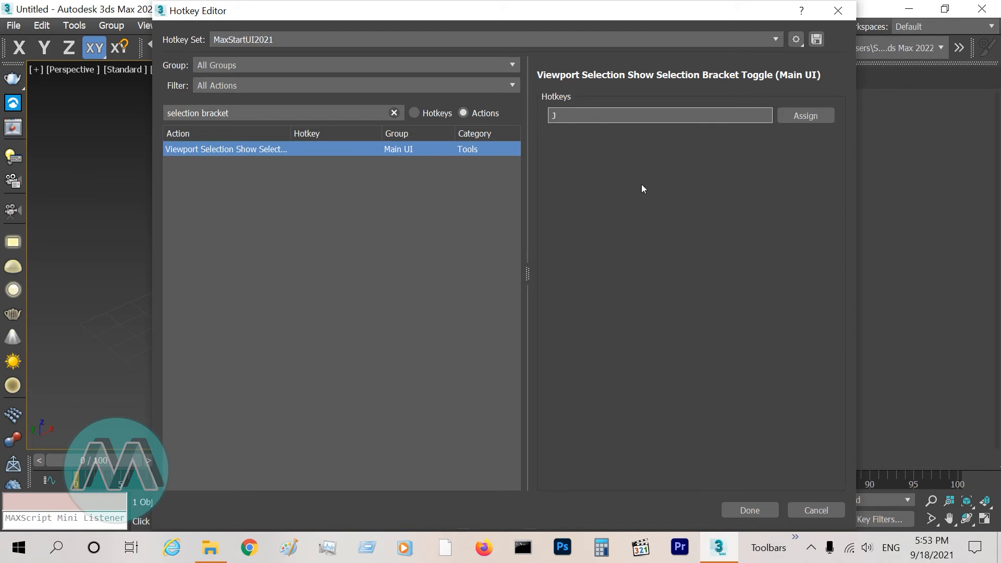
mouse_move(792, 164)
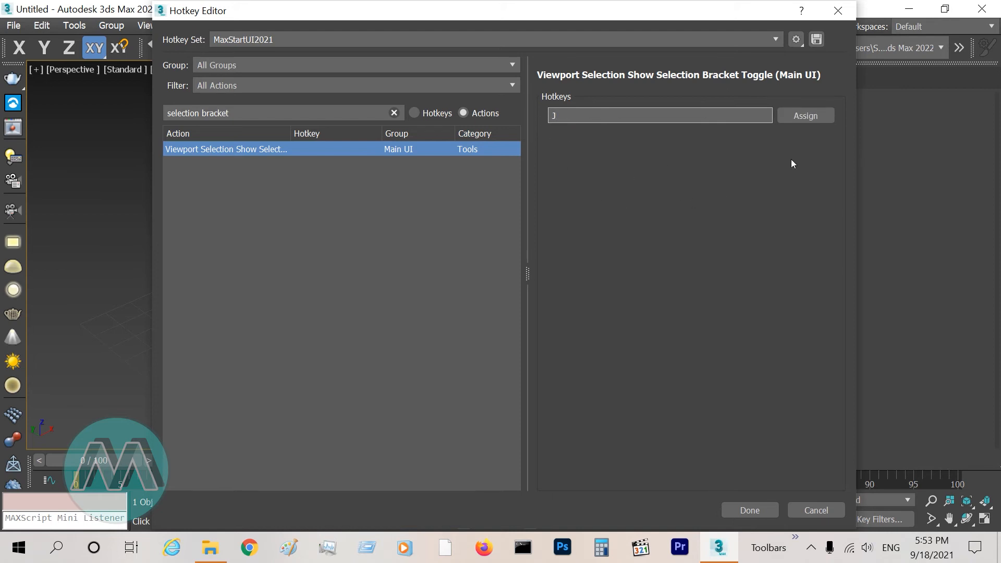
mouse_move(659, 185)
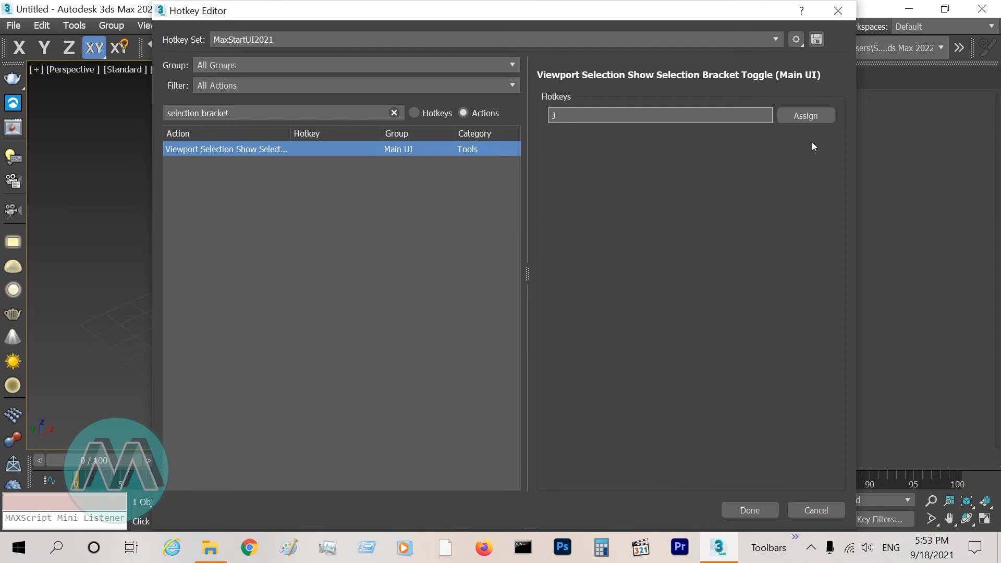
mouse_move(776, 175)
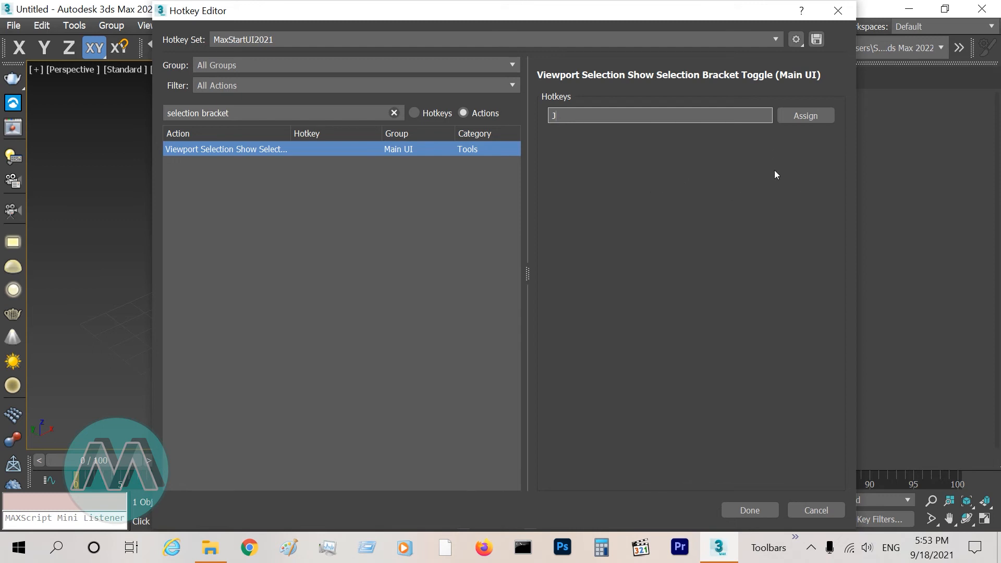
mouse_move(717, 177)
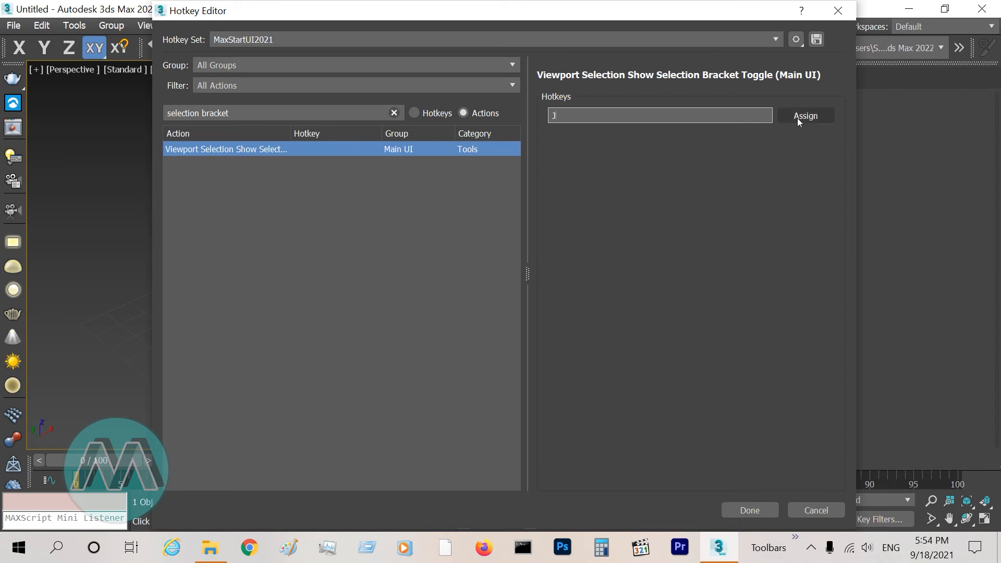
Step: Assign J to the Selection Bracket Toggle, save the hotkey set and close the editor
click(805, 115)
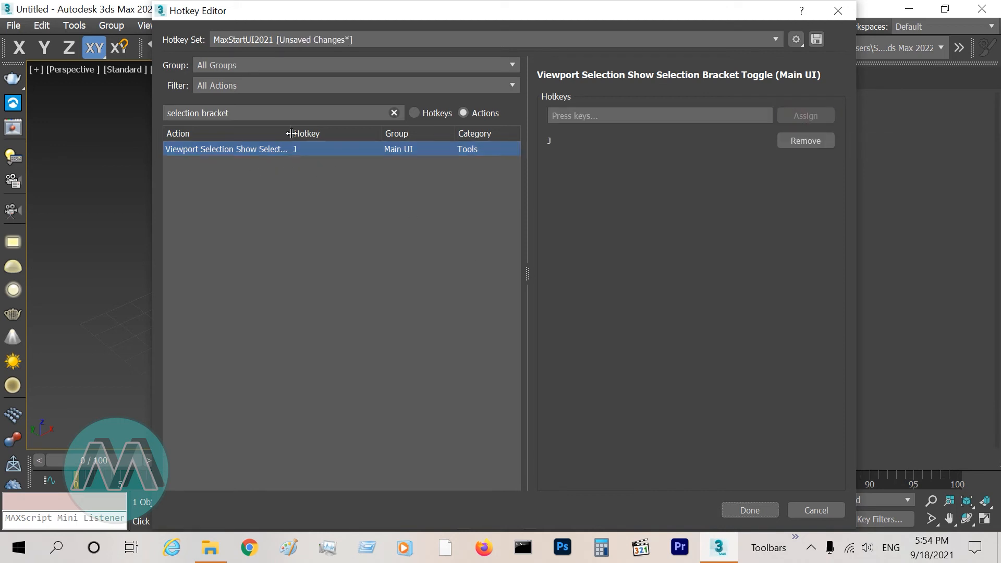
mouse_move(217, 161)
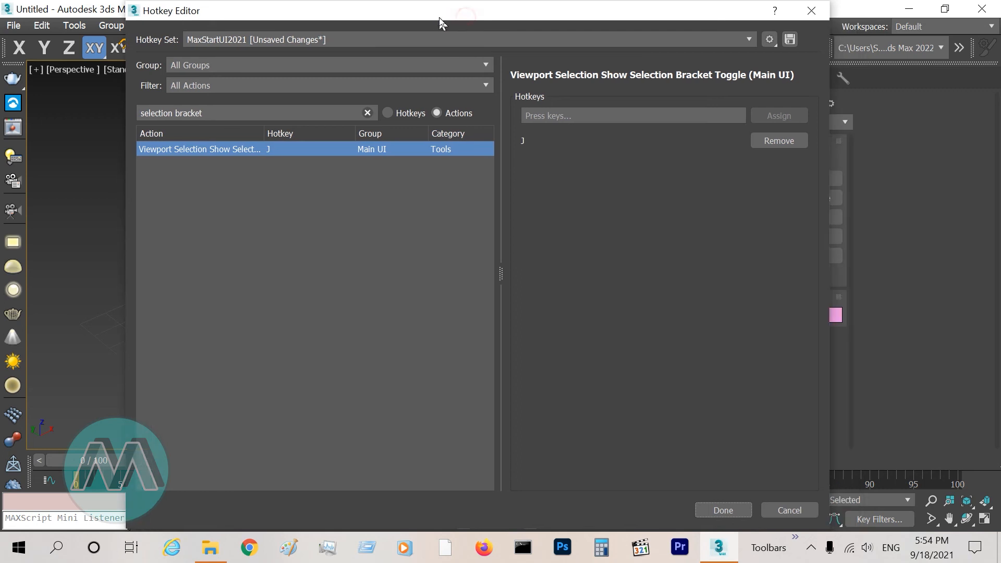
mouse_move(699, 478)
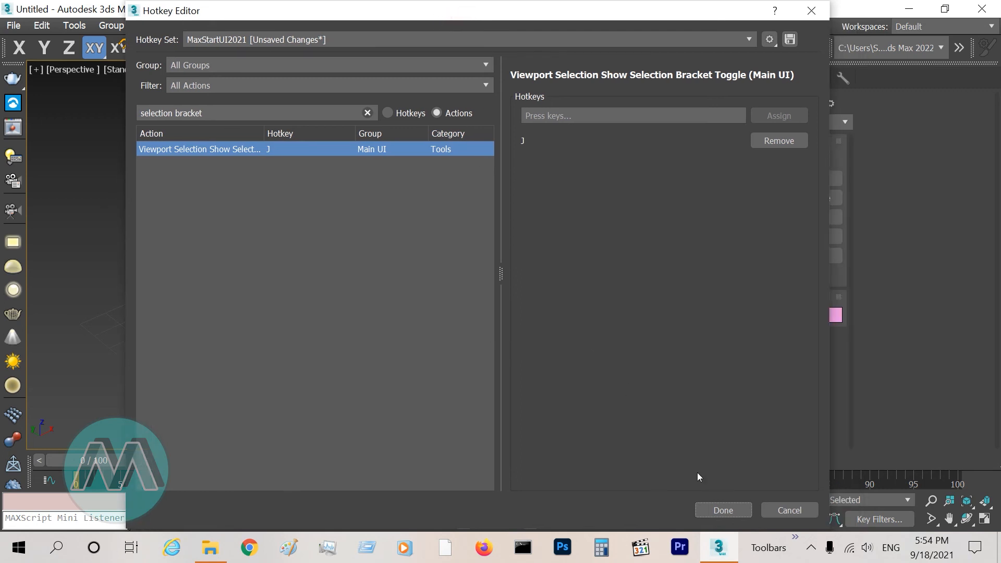
mouse_move(768, 81)
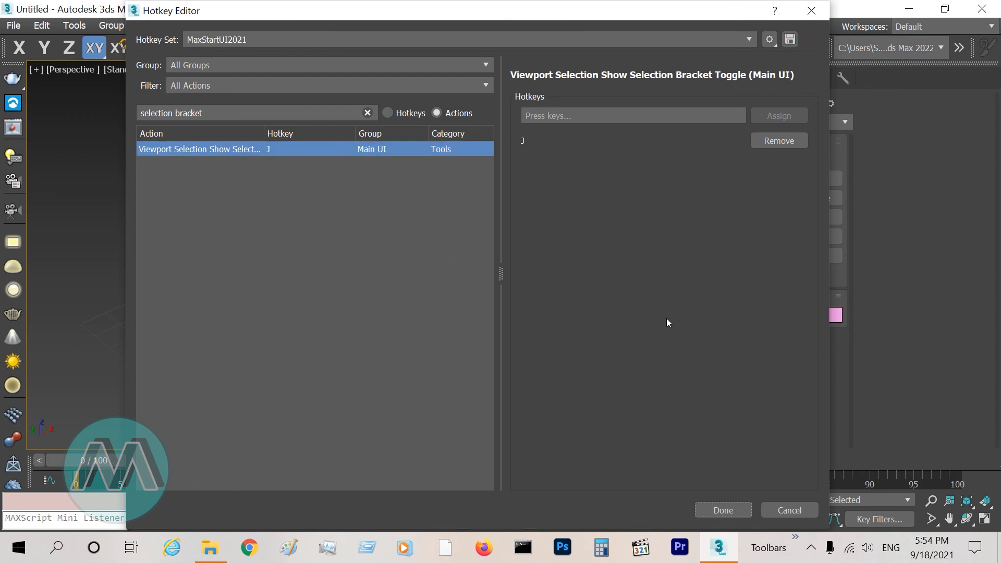
click(724, 510)
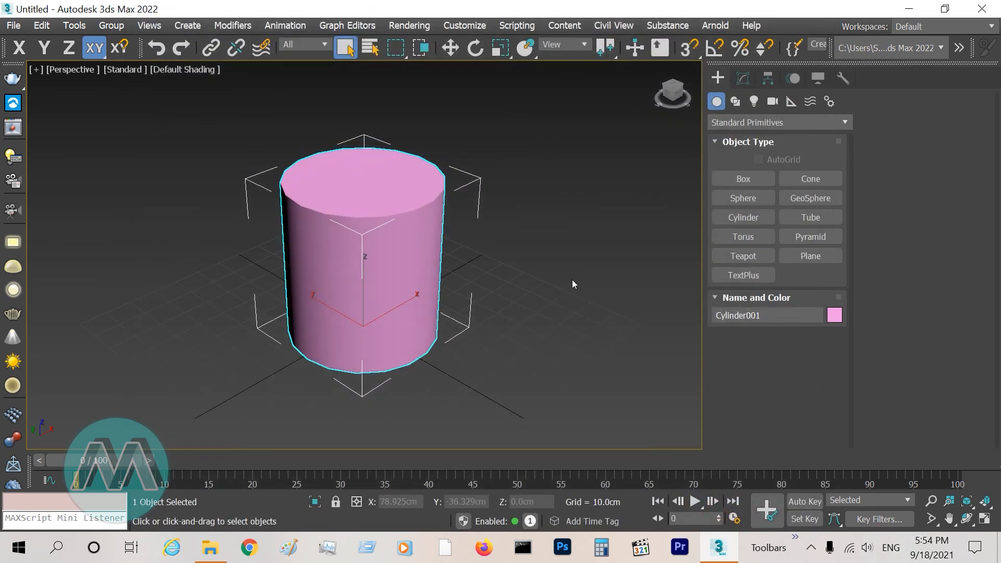
Step: Show all four viewports and select the pink cylinder in the Top view
key(j)
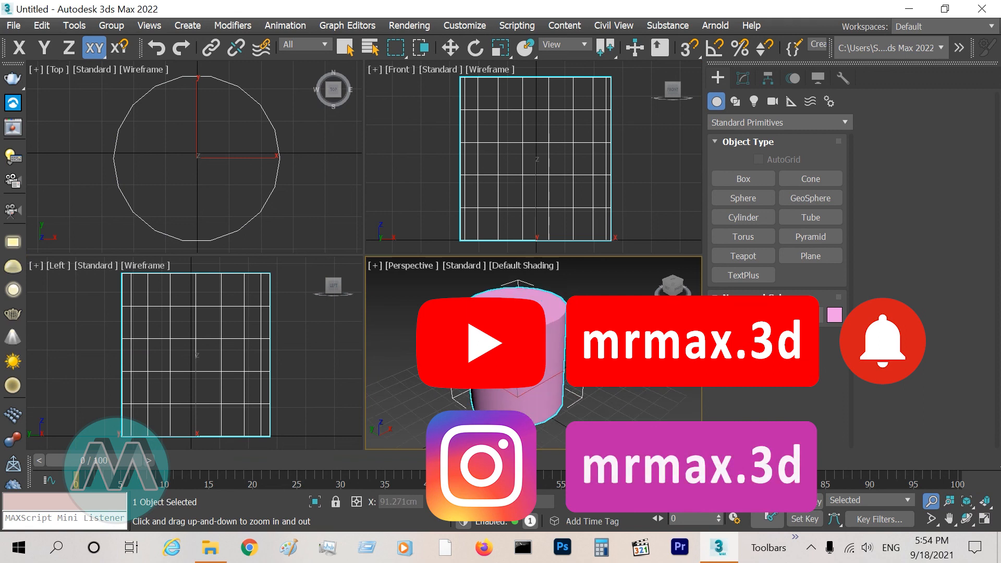
click(348, 48)
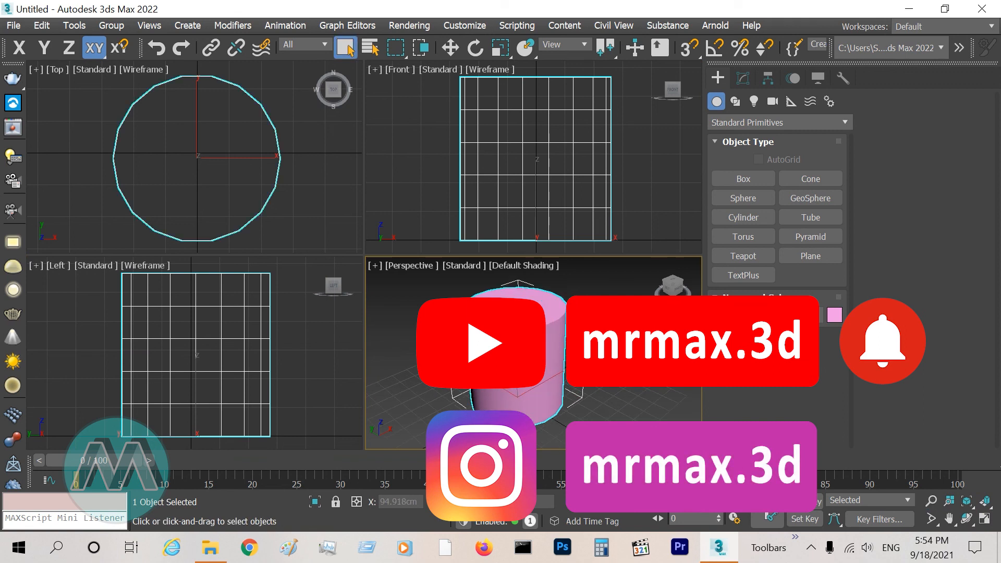